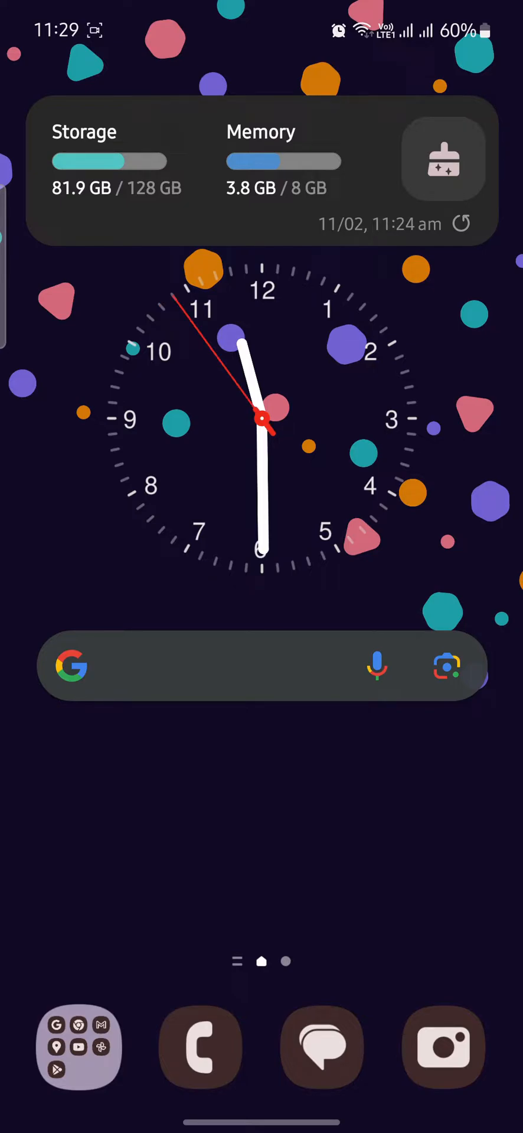
Launch Telegram from the app drawer and skip the intro to phone number entry.
scroll("up", 3)
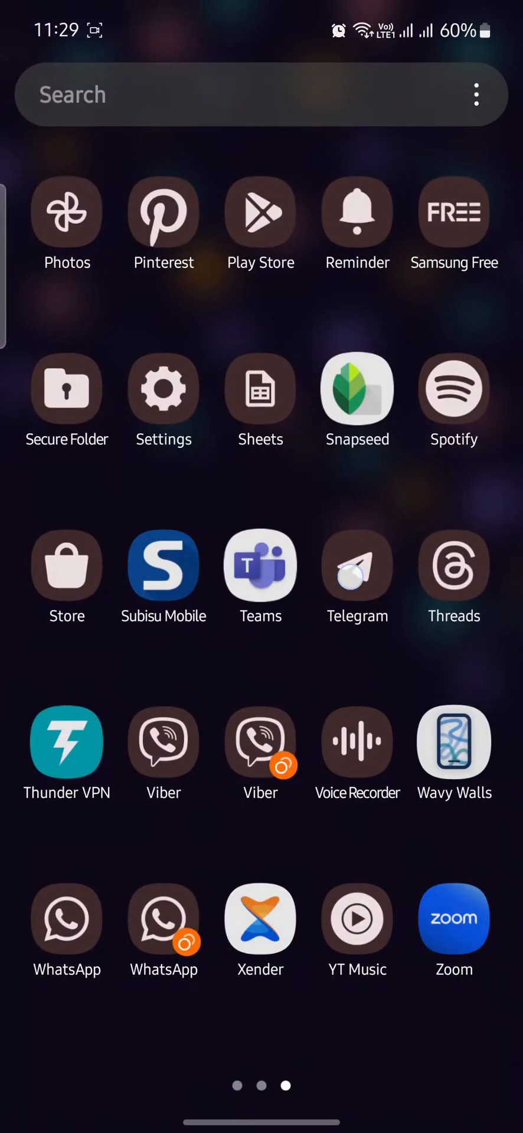
left_click(355, 566)
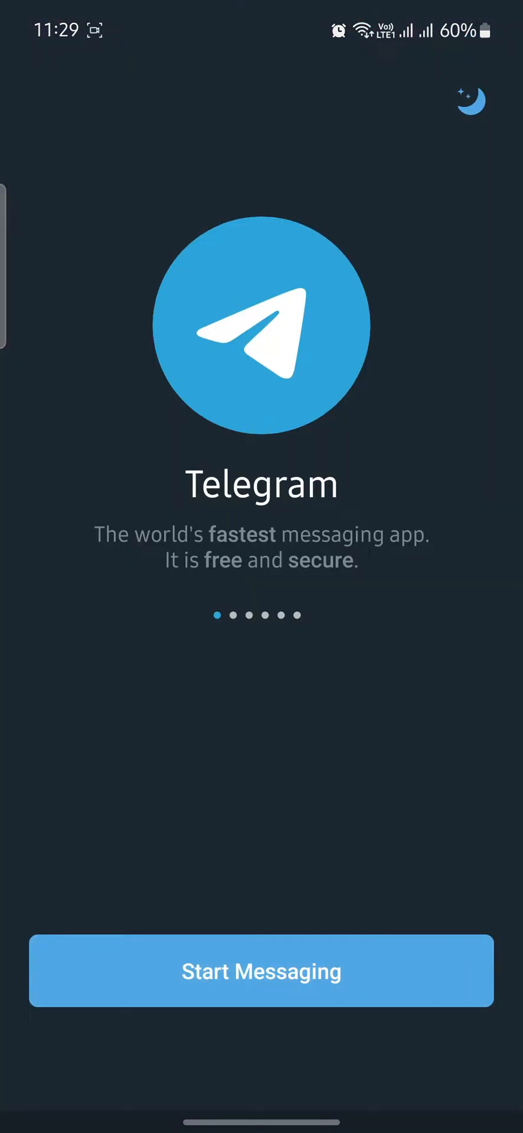
scroll("left", 3)
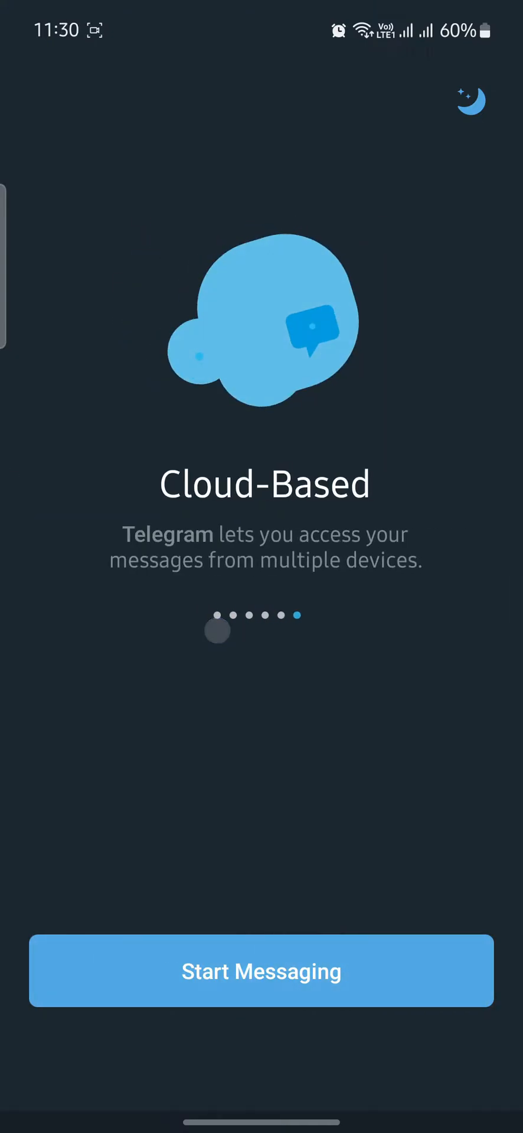
left_click(261, 971)
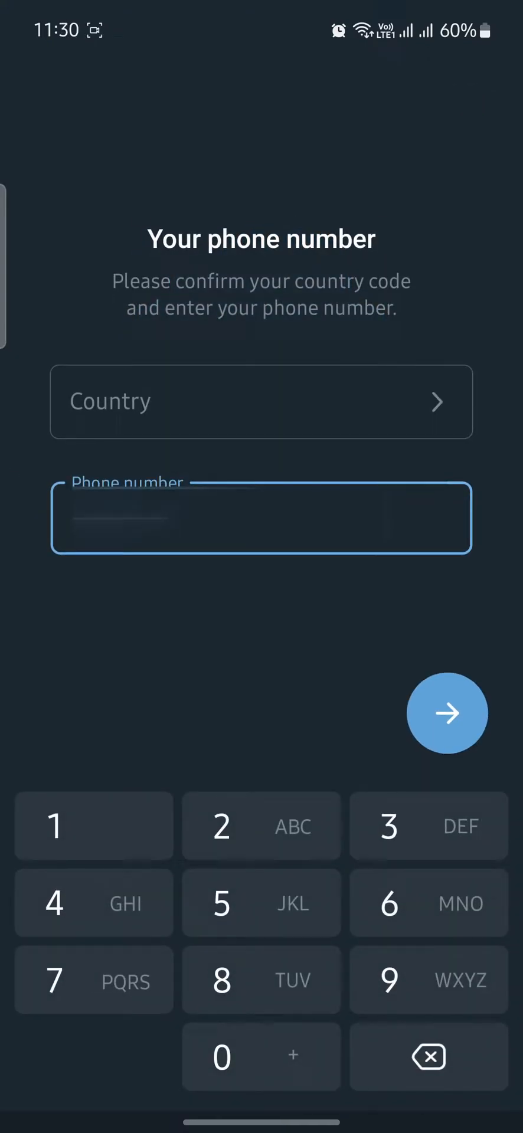
Enter the Nepal phone number, confirm it, and request the SMS activation code.
left_click(260, 402)
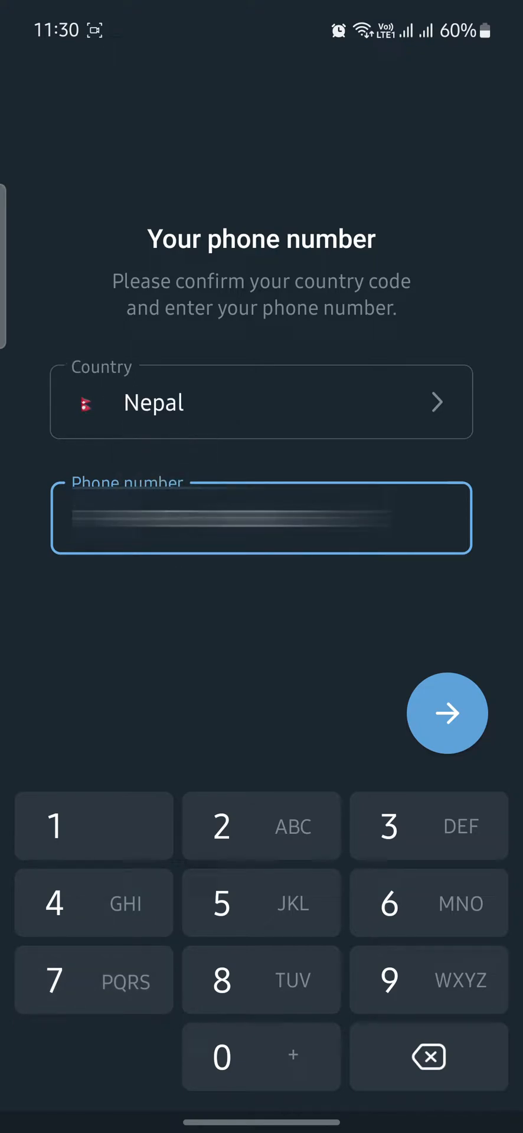
left_click(446, 713)
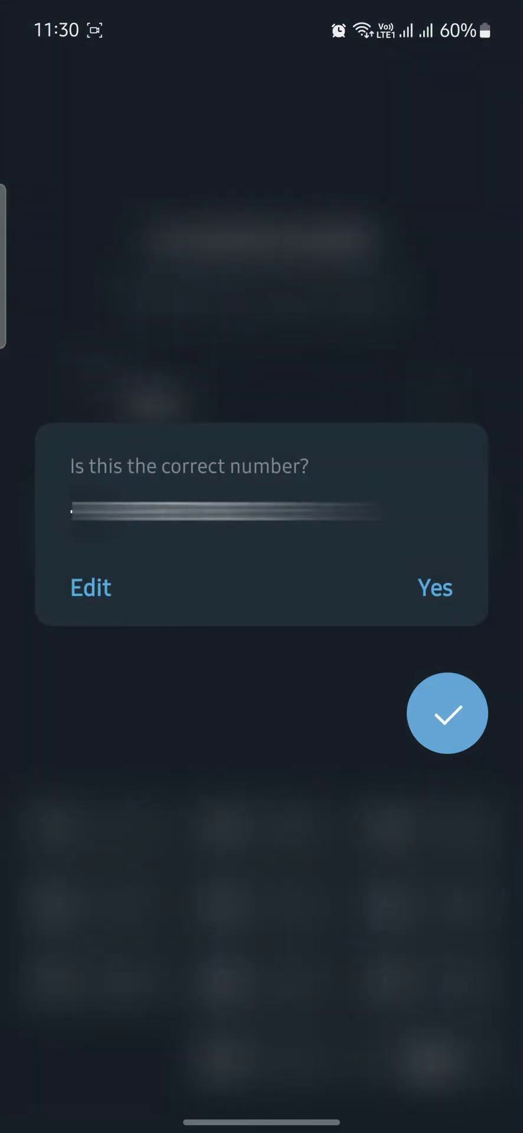
left_click(89, 587)
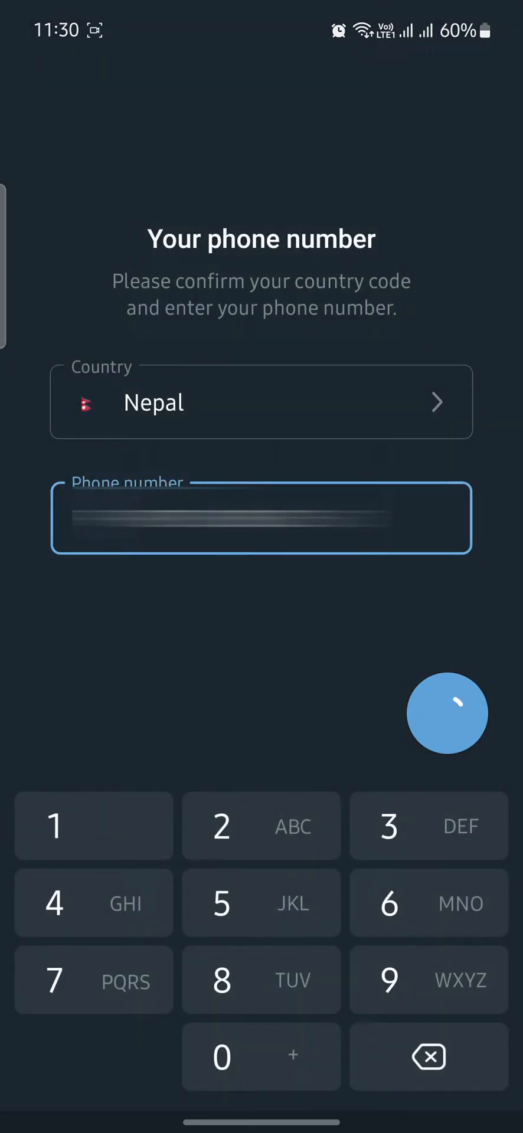
left_click(448, 713)
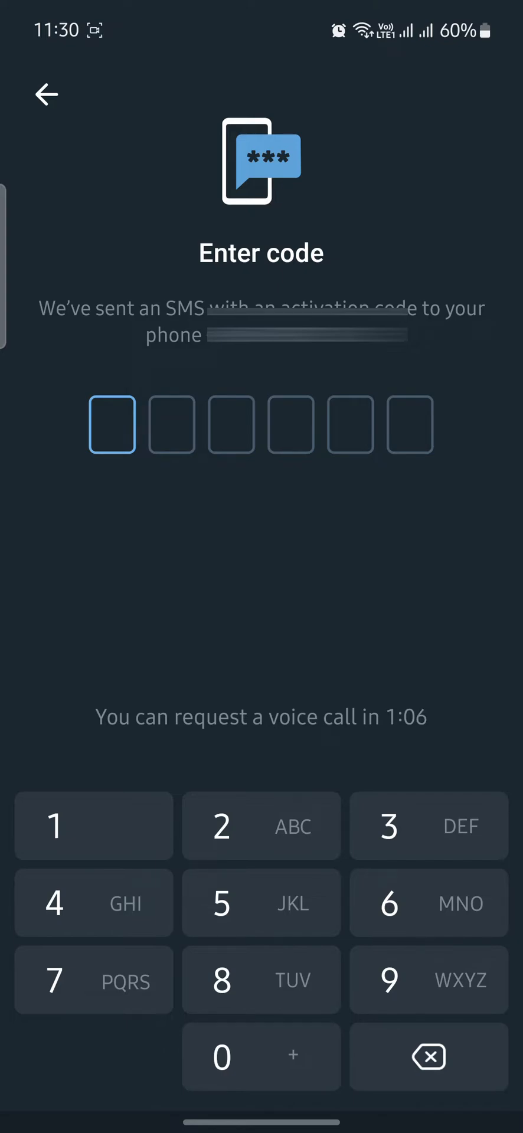
left_click(316, 92)
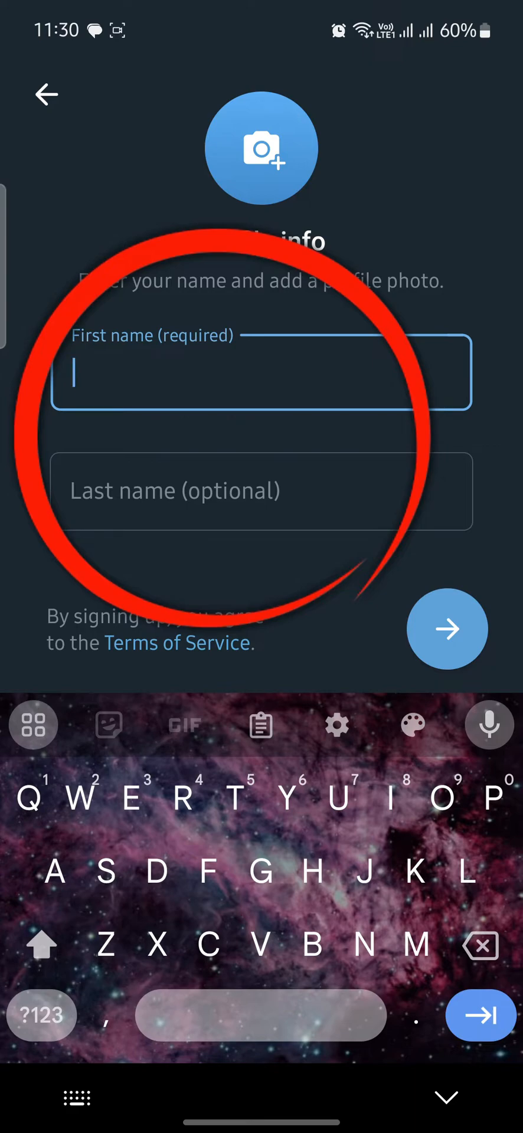
Register the profile name 'Siddharth Shrestha' and finish sign-up.
type("Sid")
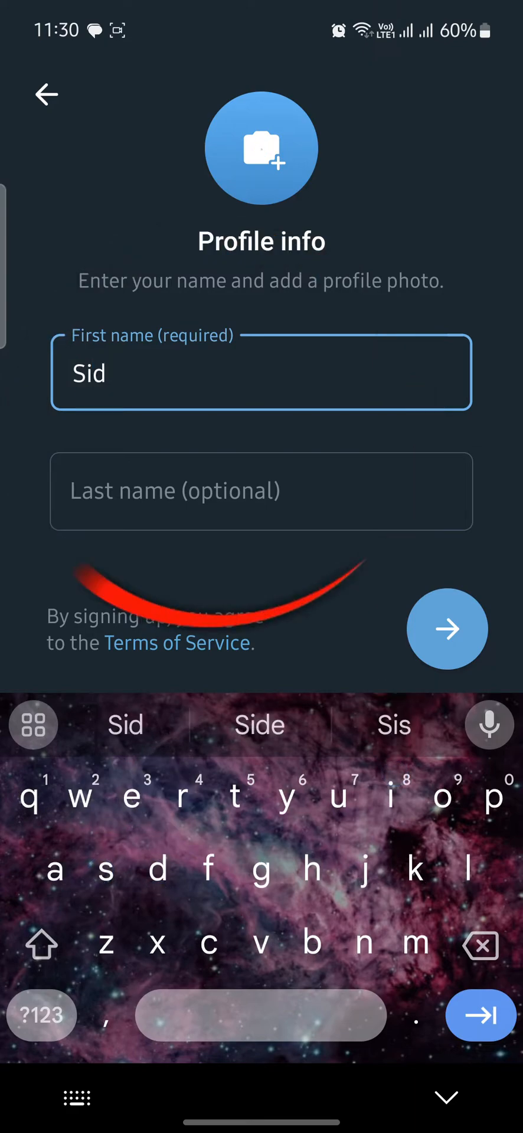
type("dharth")
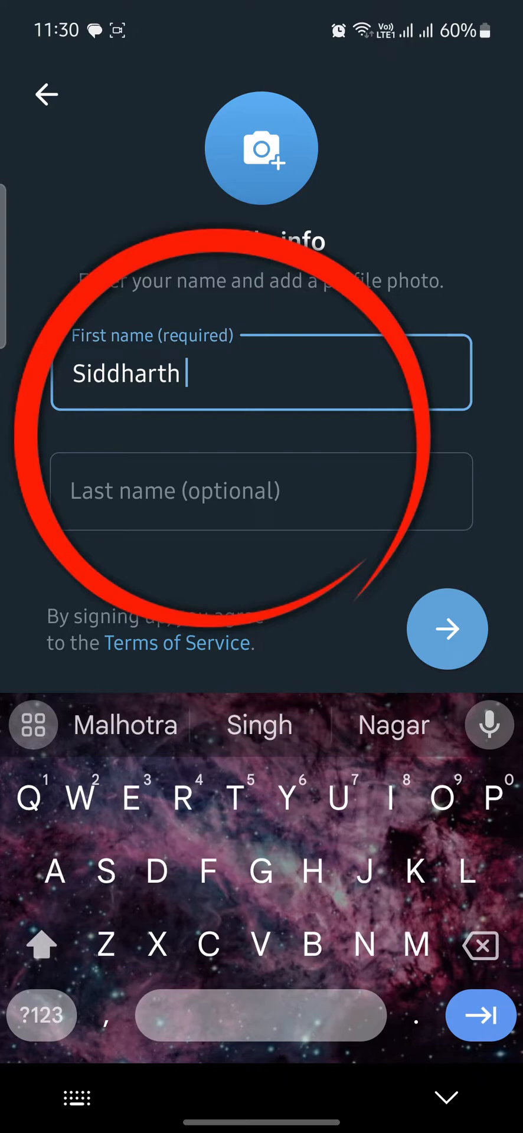
left_click(262, 491)
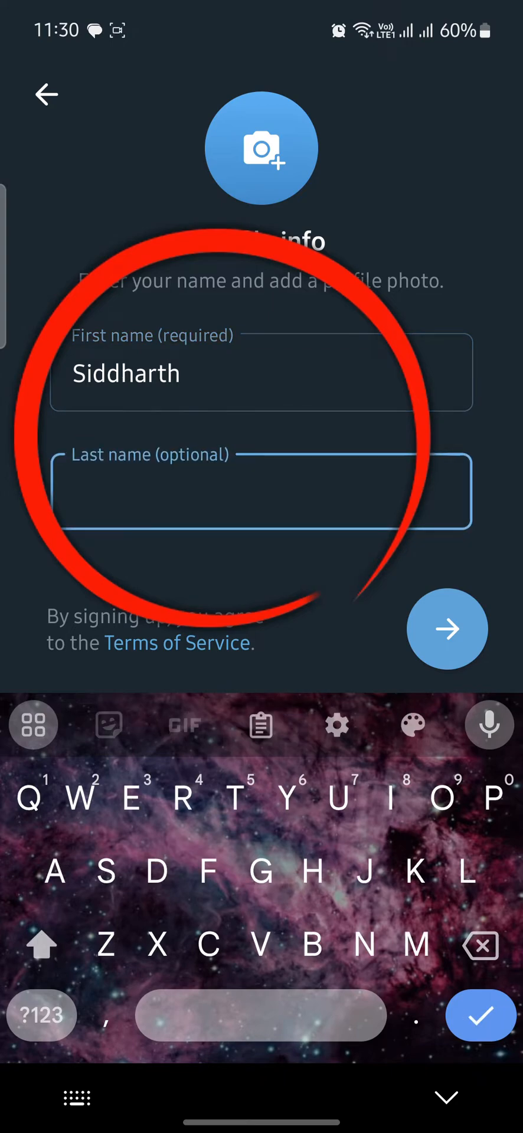
type("Shrestha")
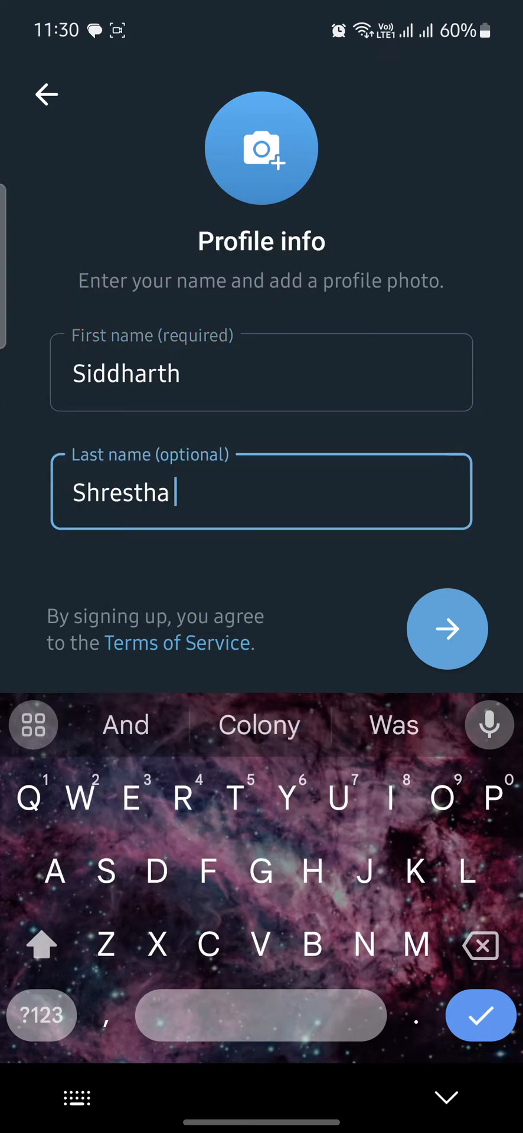
left_click(446, 628)
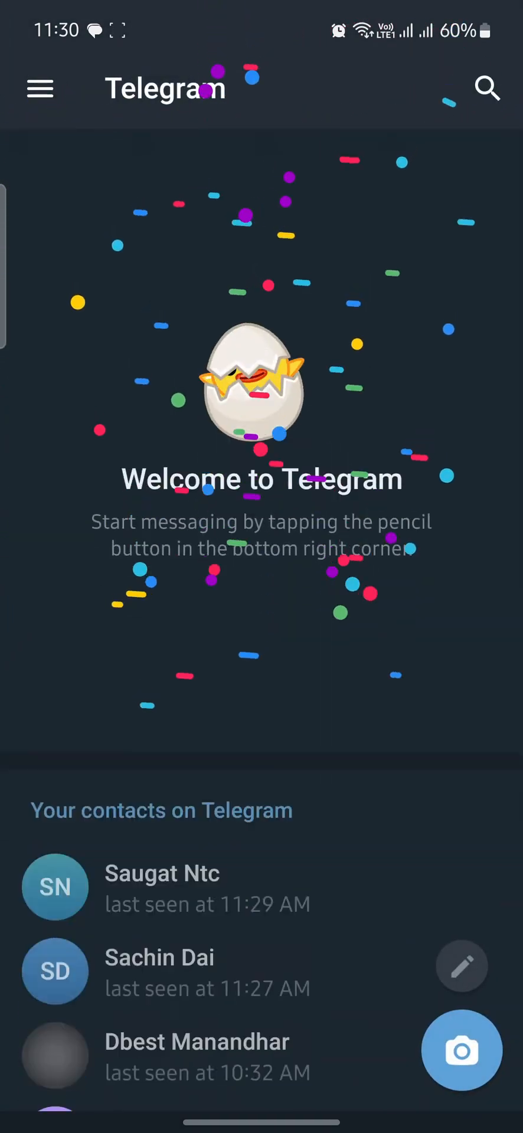